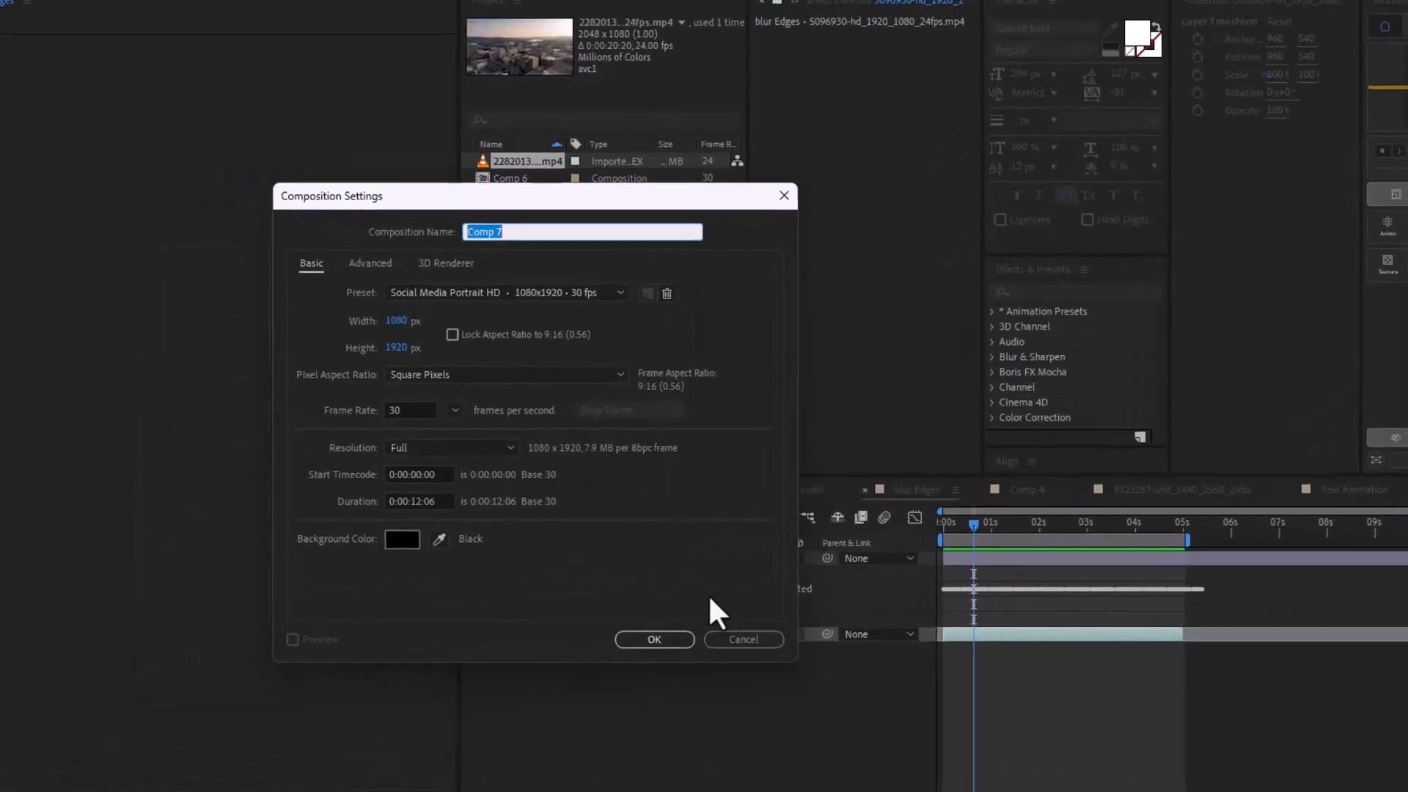
# - Confirm the Social Media Portrait HD 1080×1920 composition named Text Mask
pyautogui.click(654, 639)
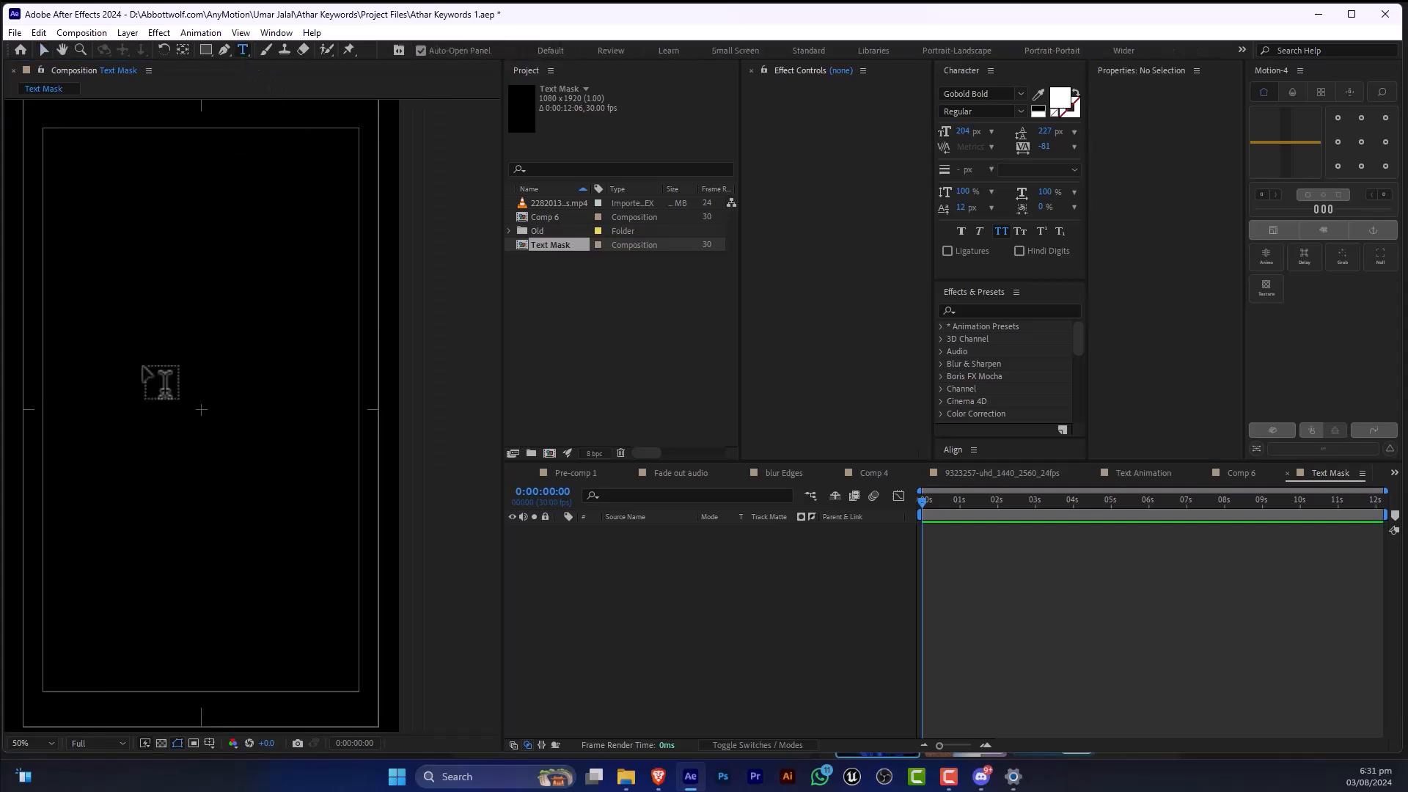
# - Start a Horizontal Type layer in the frame and enter the title text in white capitals
pyautogui.click(161, 381)
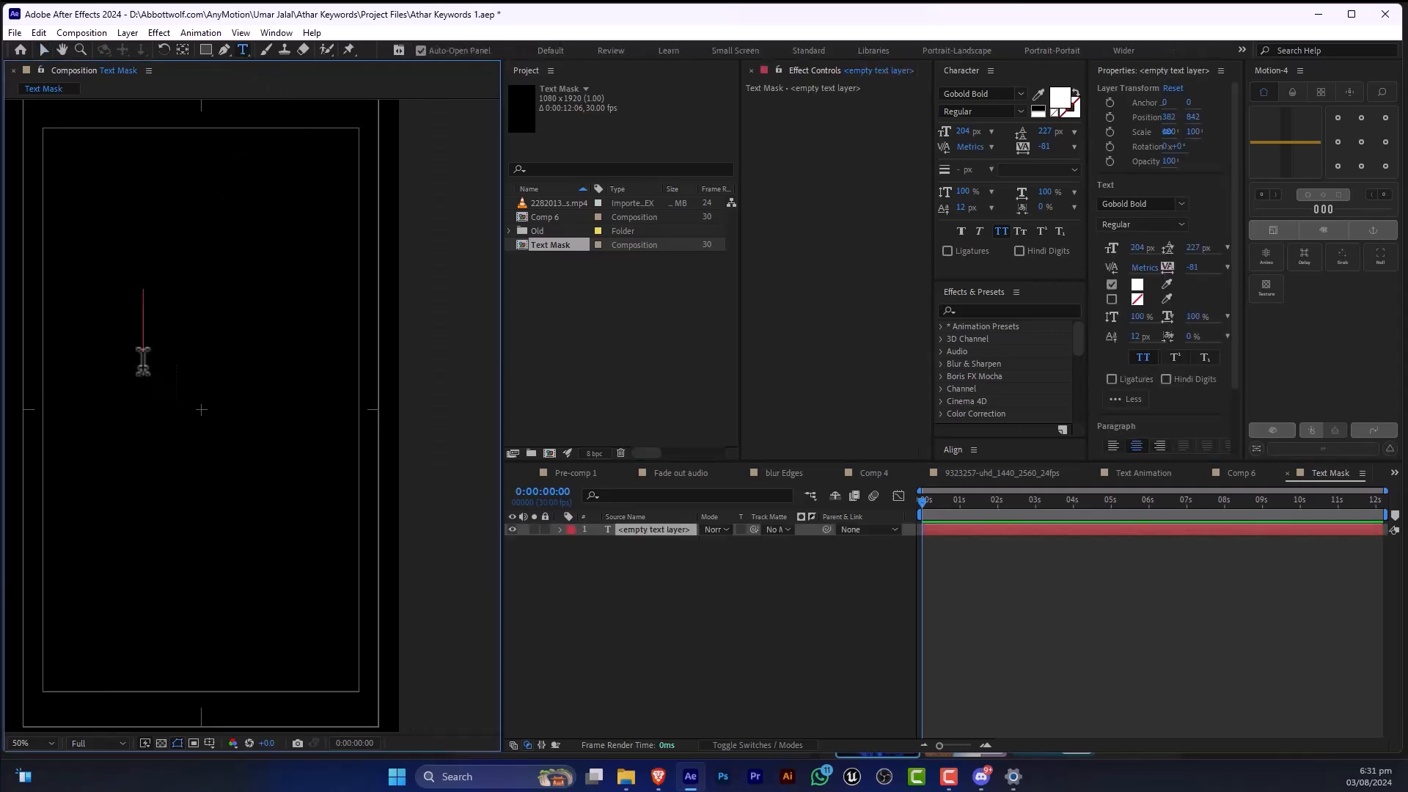
pyautogui.write('how to mask task')
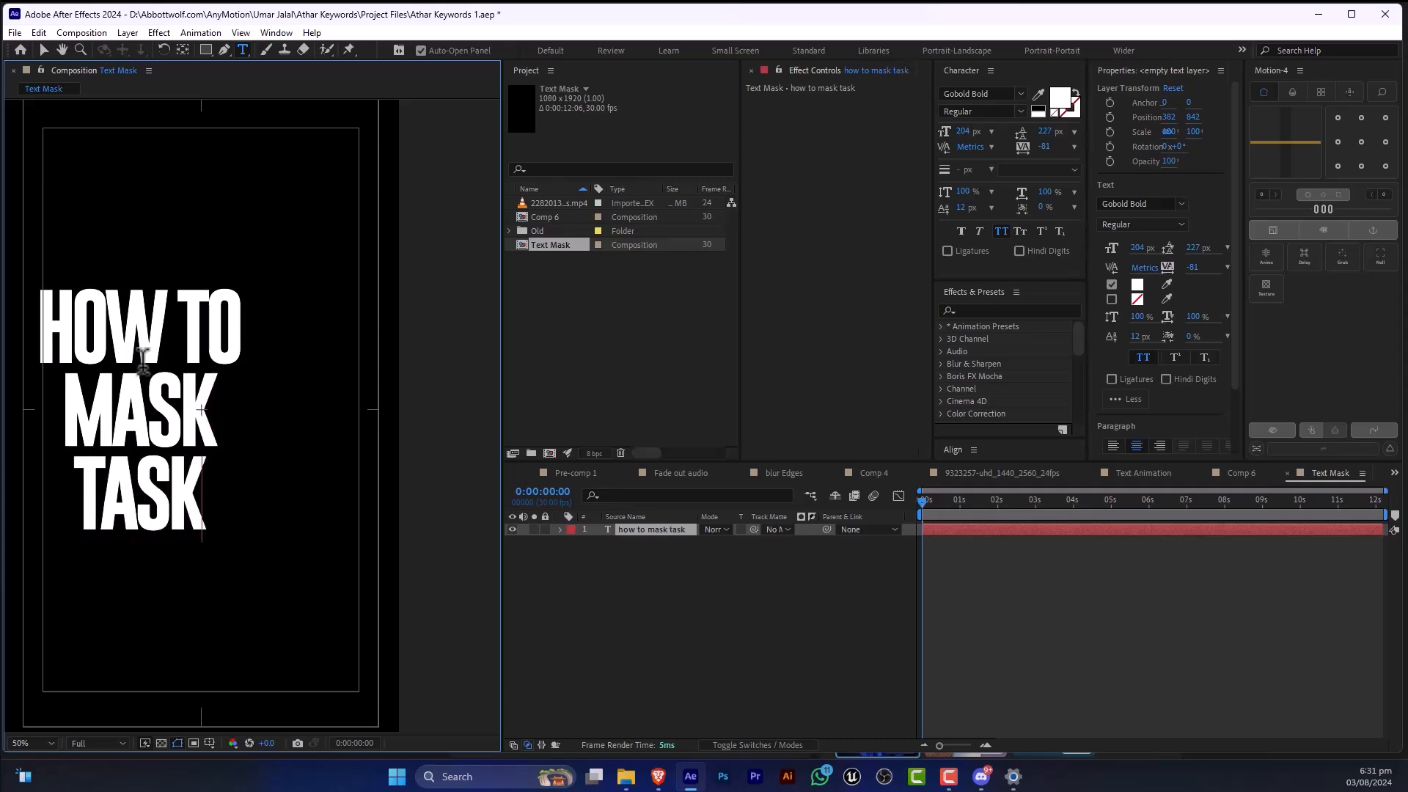
pyautogui.write('TEXR')
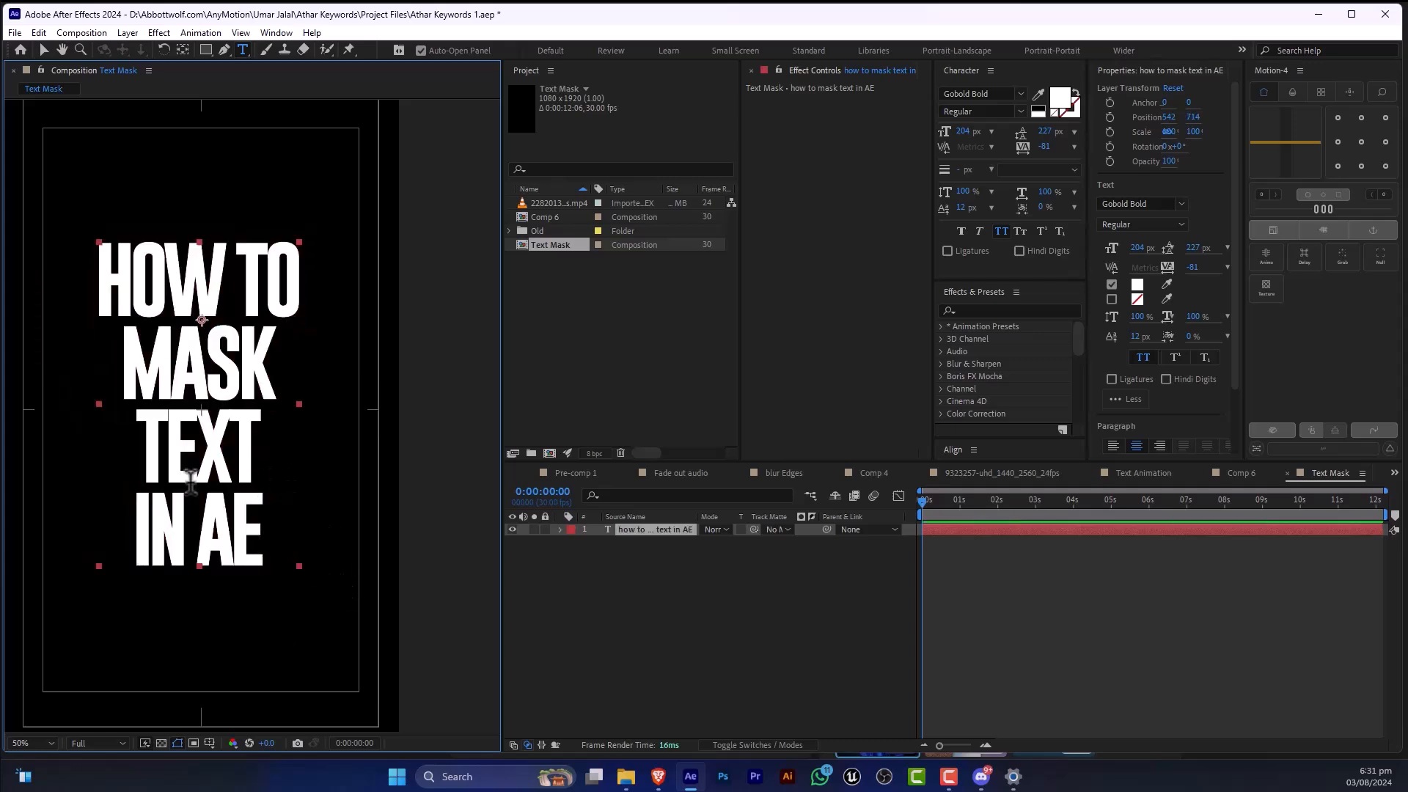
pyautogui.moveTo(559, 538)
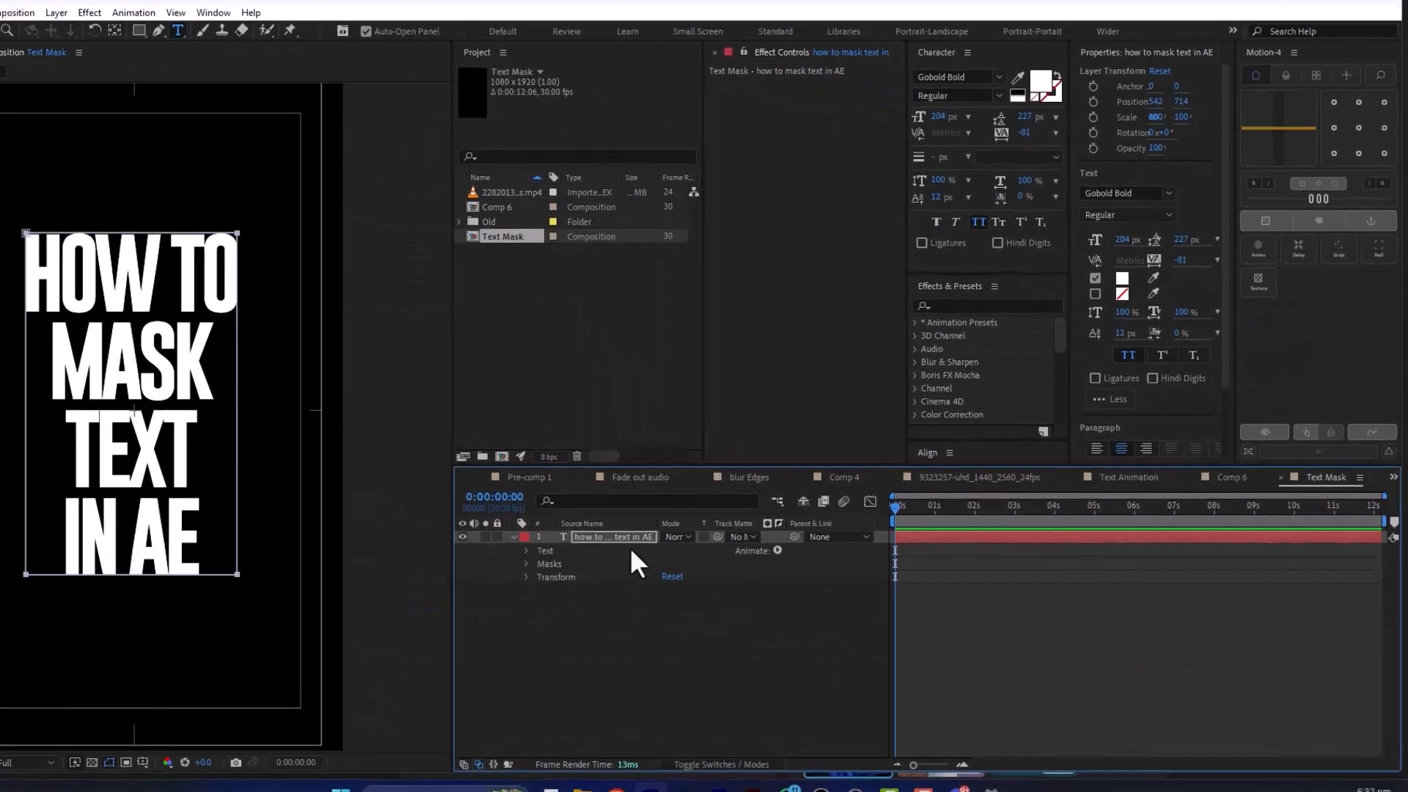
# - Add Animator 1 with a Position property and offset it so the letters drop below the frame
pyautogui.click(767, 550)
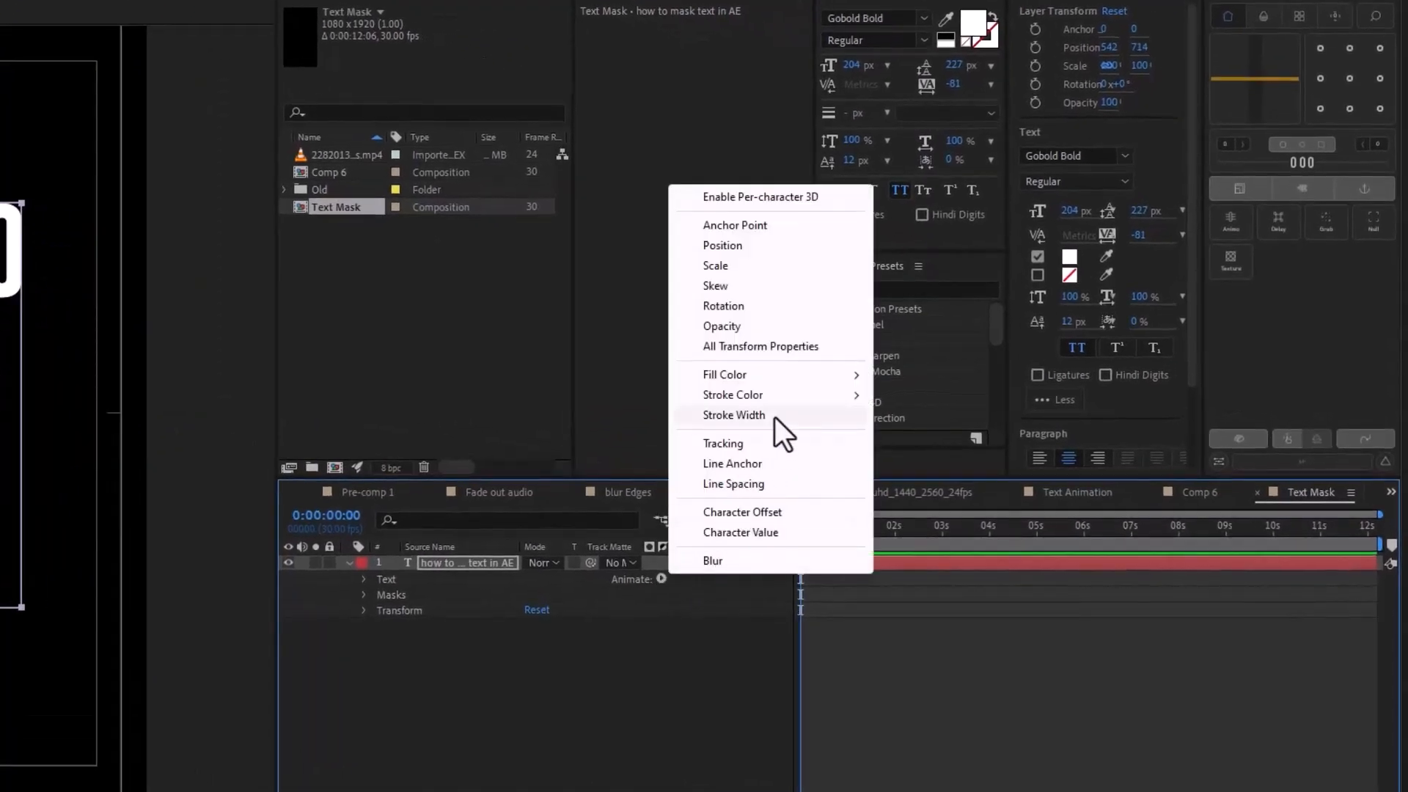
pyautogui.click(721, 245)
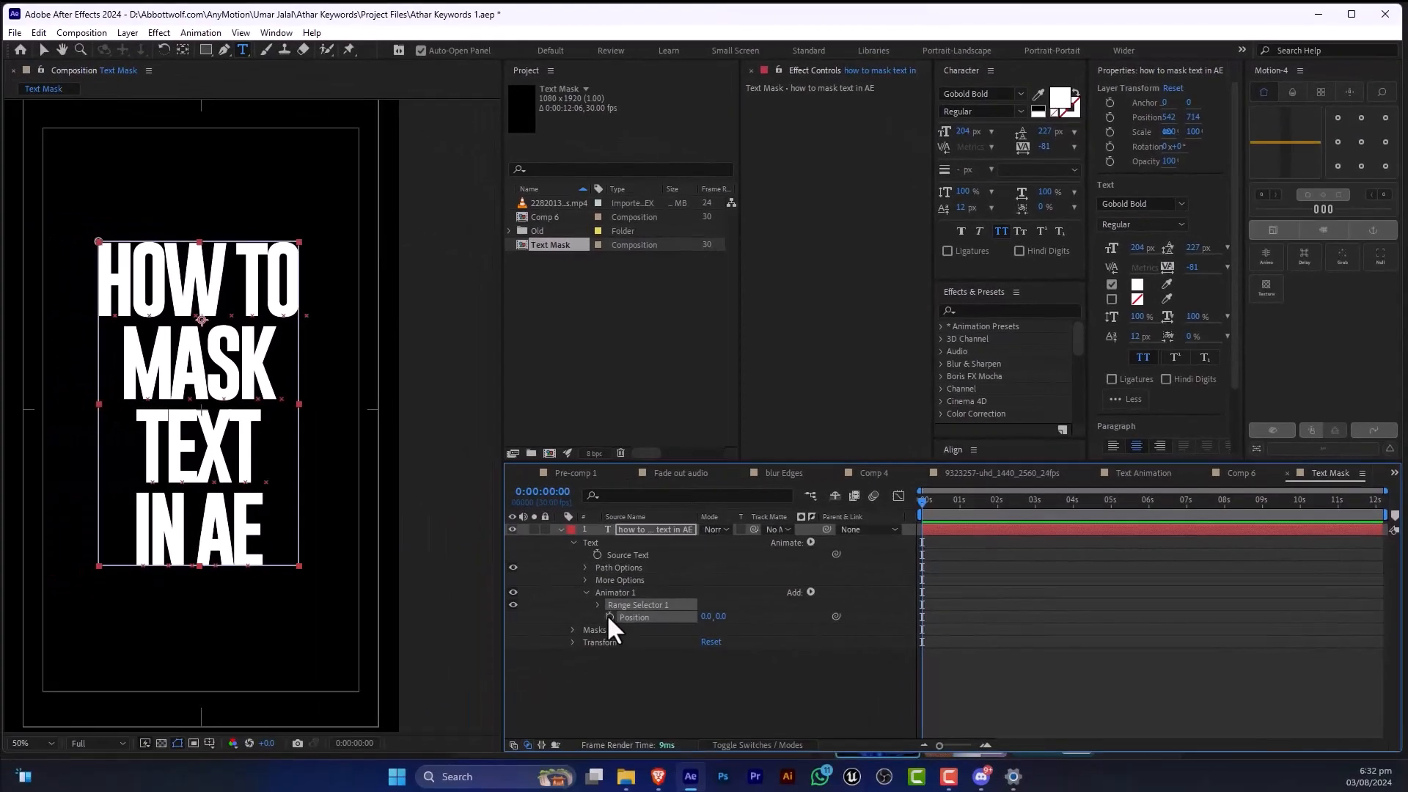
pyautogui.click(607, 617)
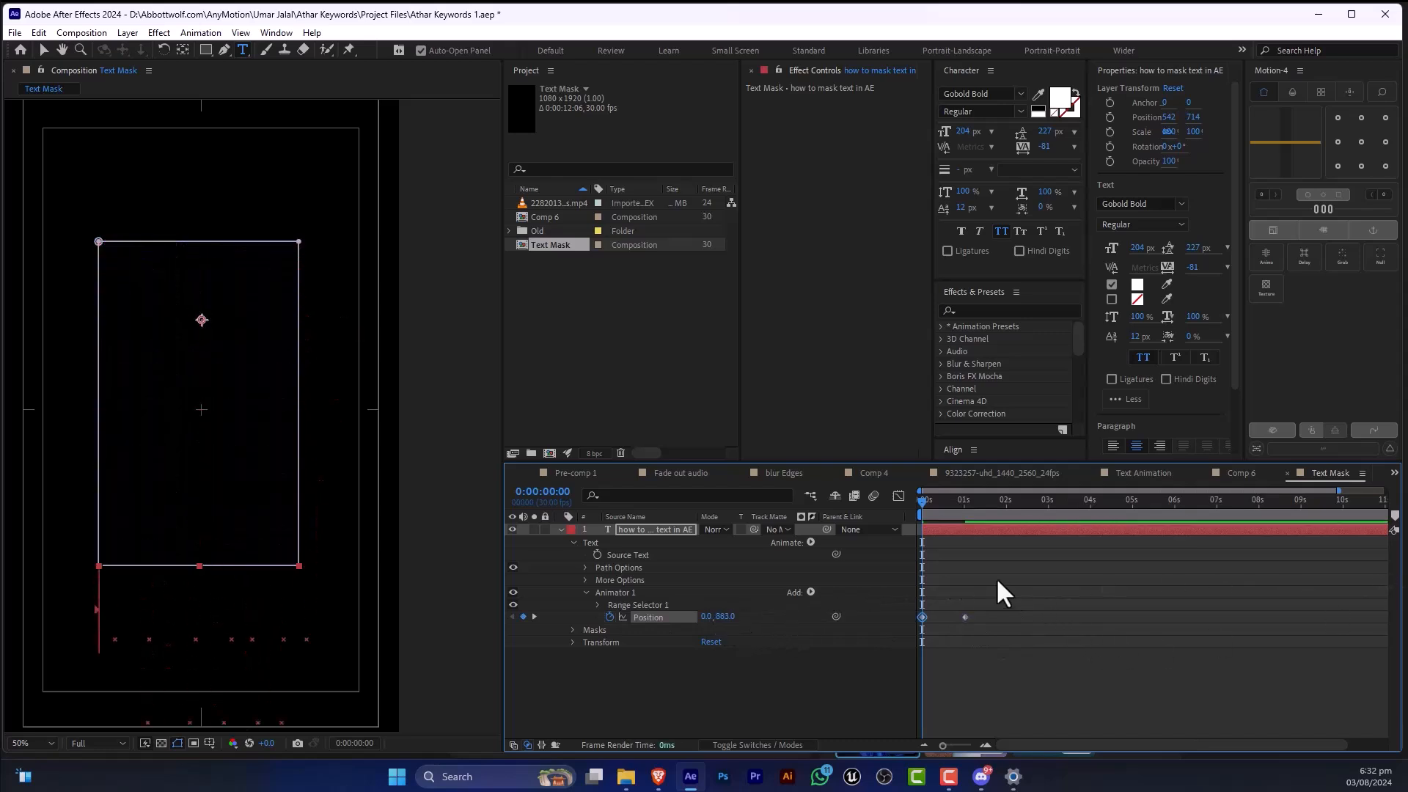
# - Expose Range Selector 1's Start, End and Offset and move the playhead to 1s for the end keyframe
pyautogui.click(598, 604)
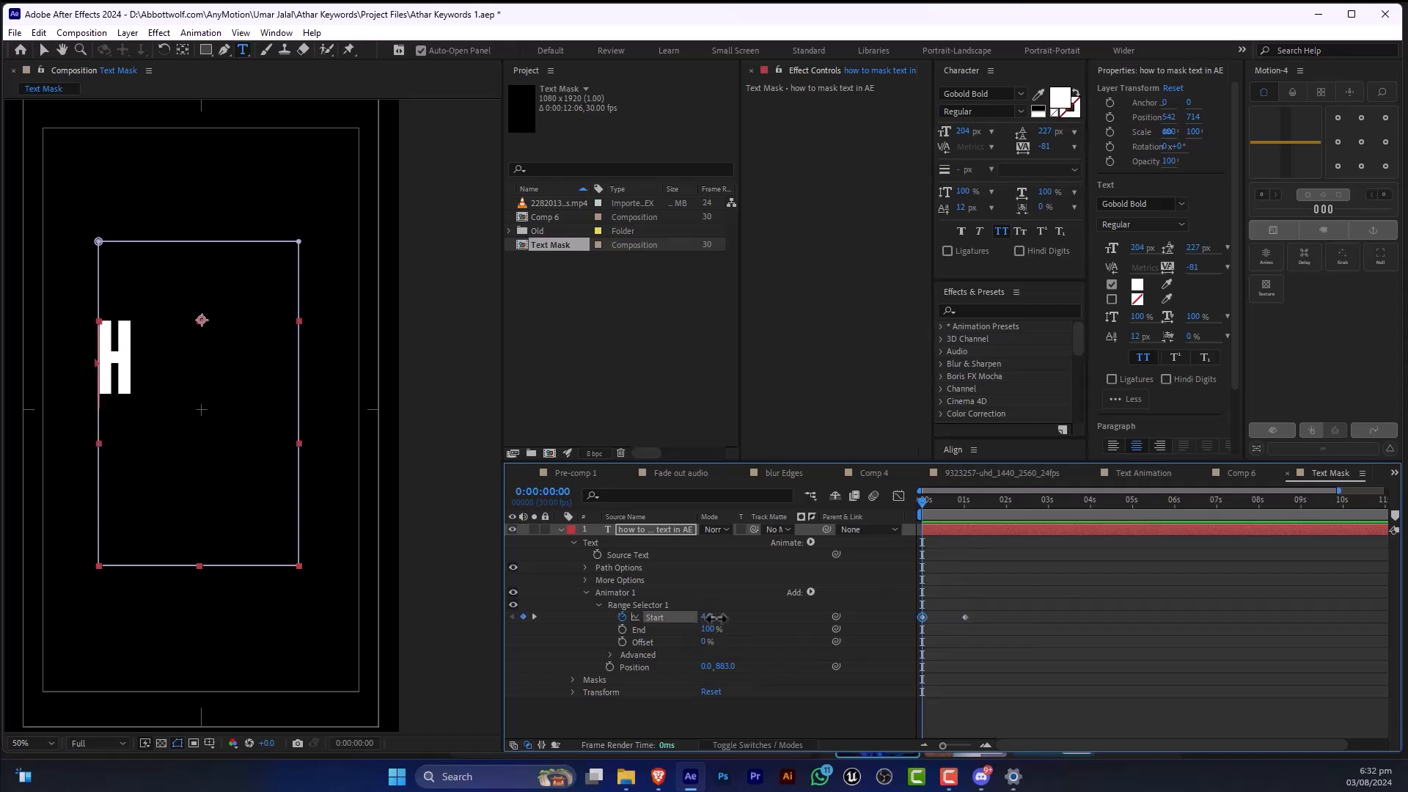
pyautogui.click(962, 500)
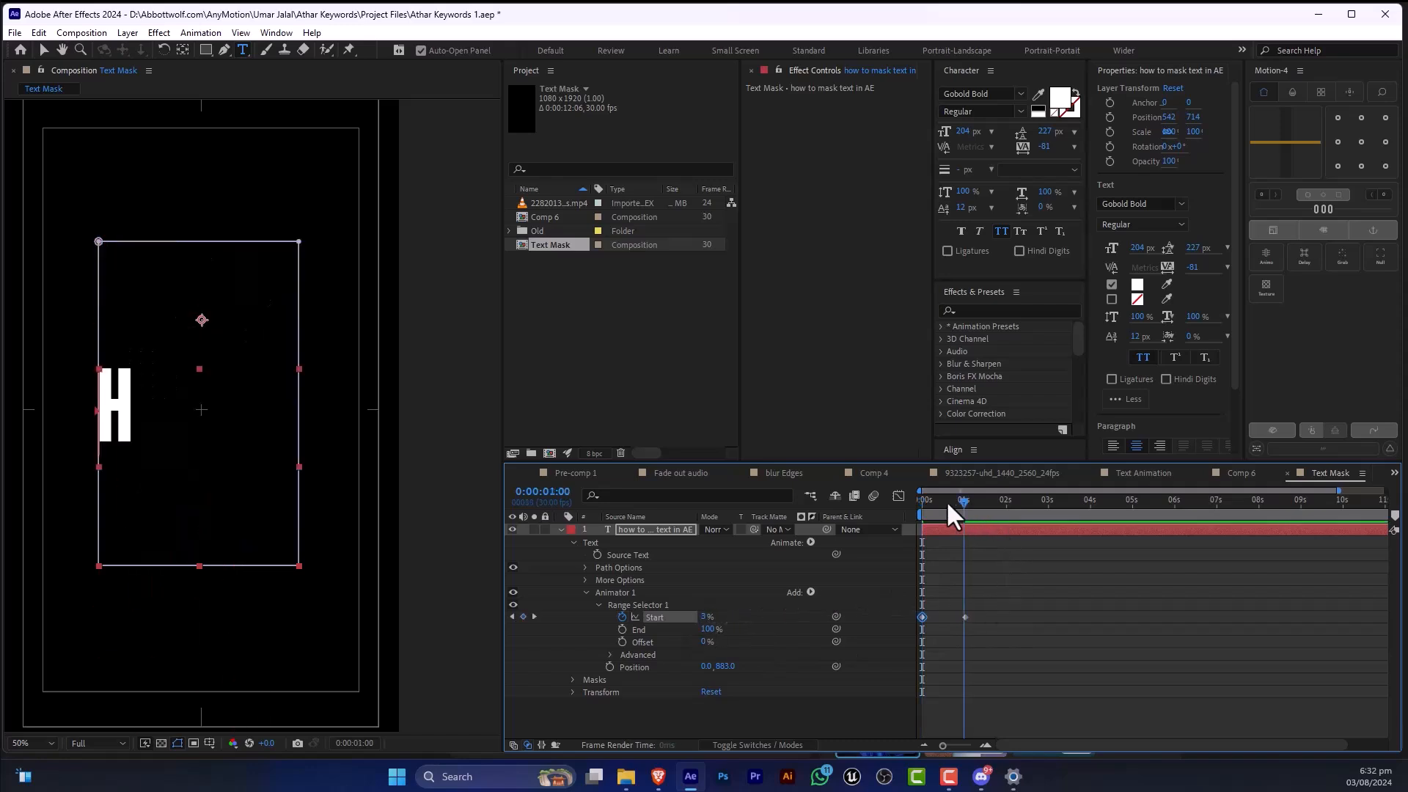